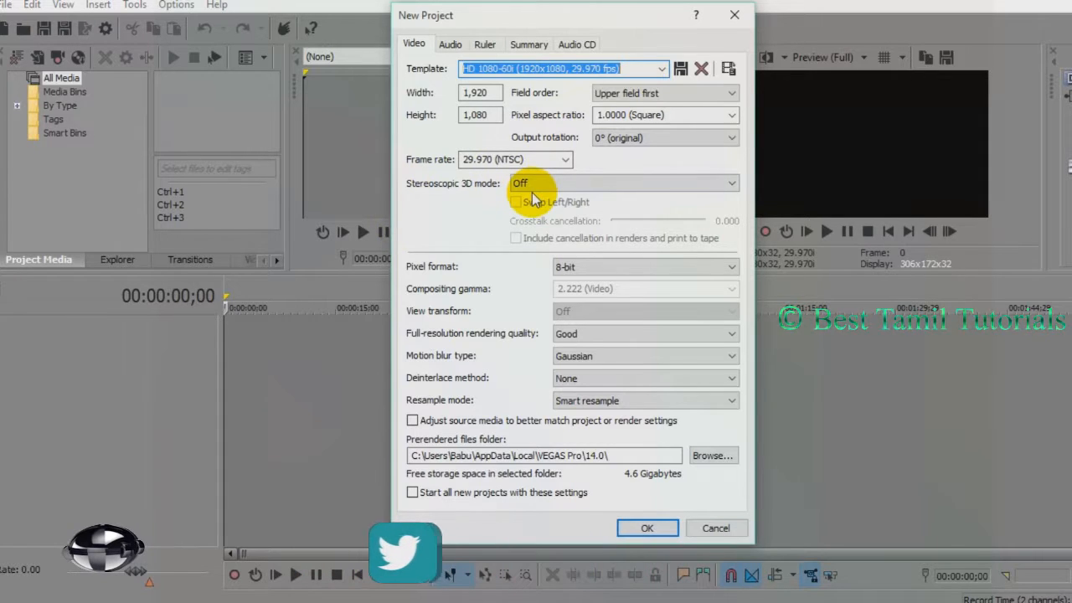
Show the New Project video template list of preset resolutions and frame rates.
{"action": "left_click", "coordinate": [661, 69]}
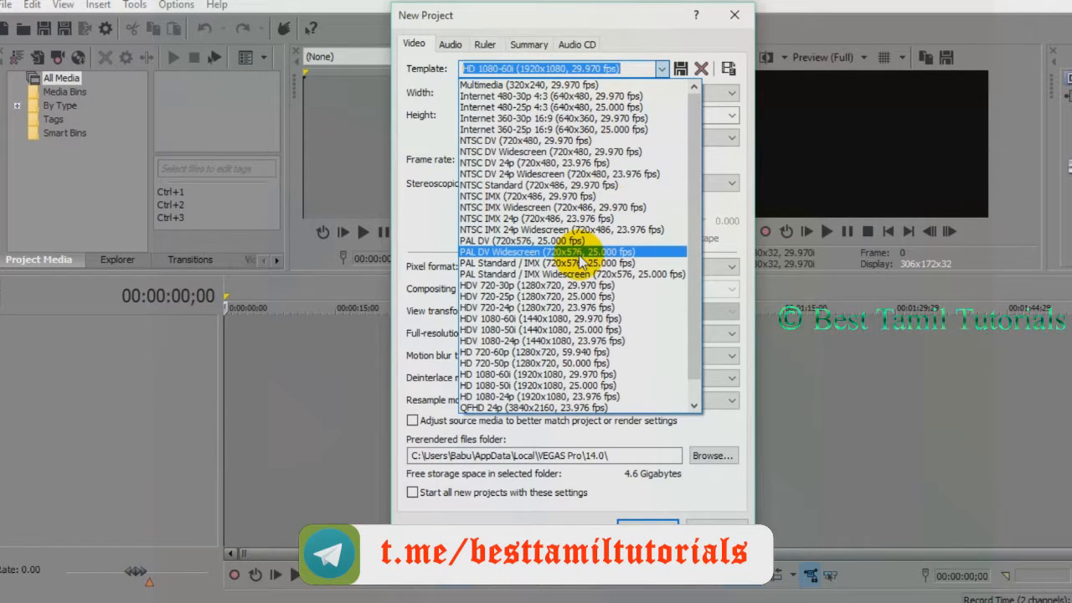
{"action": "scroll", "scroll_direction": "down", "scroll_amount": 3}
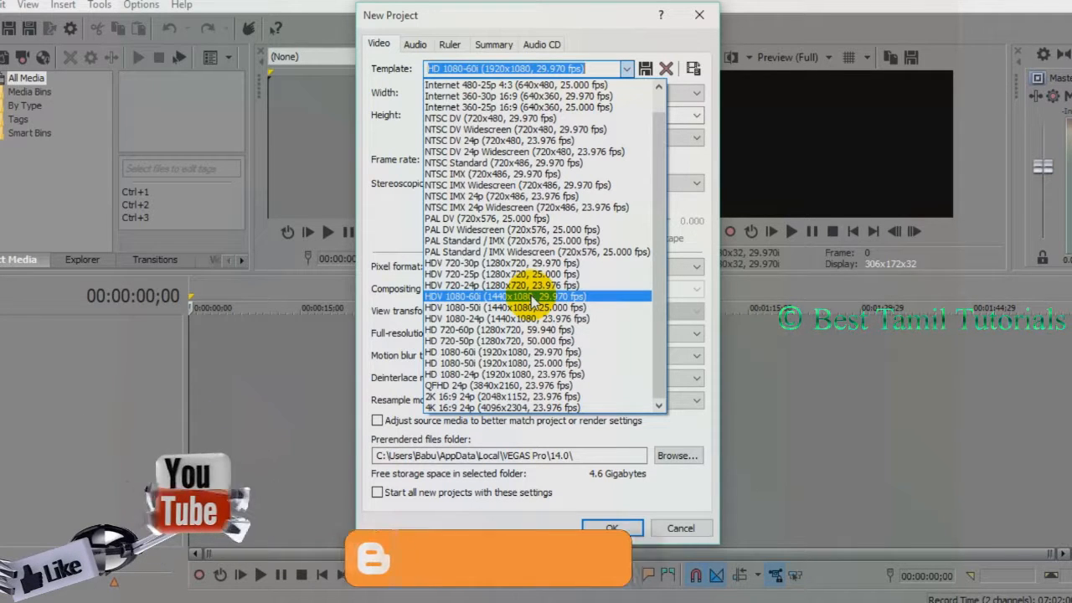
Choose the HDV 1080-60i (1440x1080, 29.970 fps) template and confirm to create the project.
{"action": "left_click", "coordinate": [507, 296]}
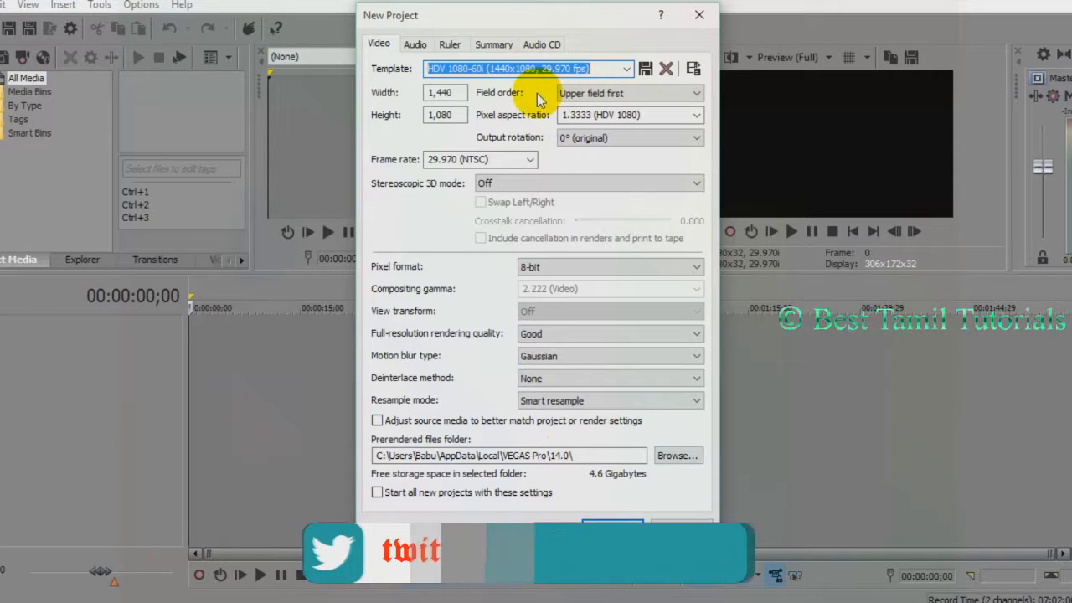
{"action": "left_click", "coordinate": [613, 526]}
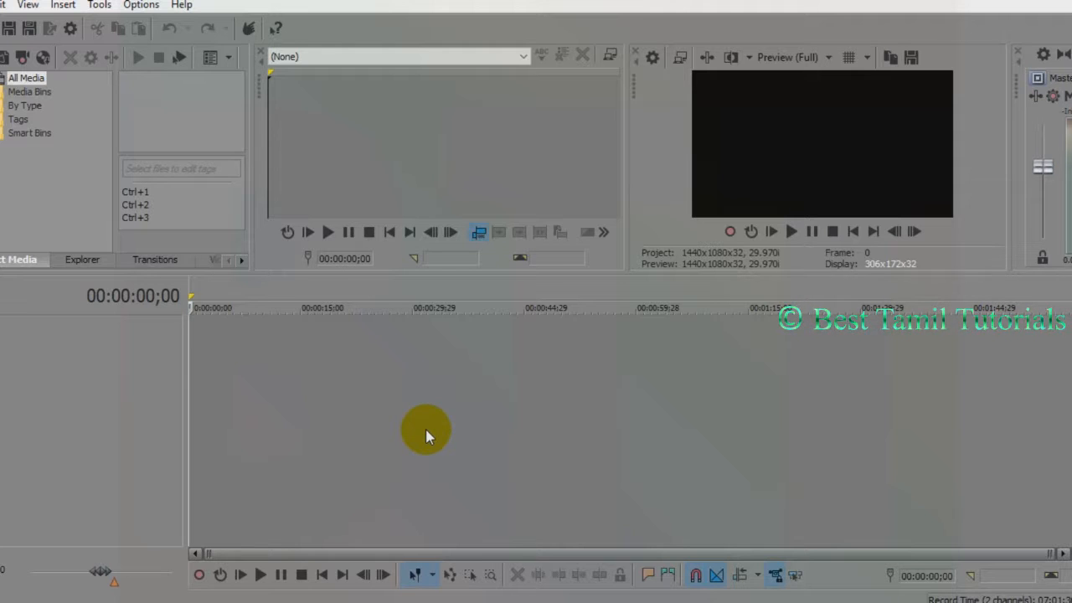
{"action": "mouse_move", "coordinate": [492, 398]}
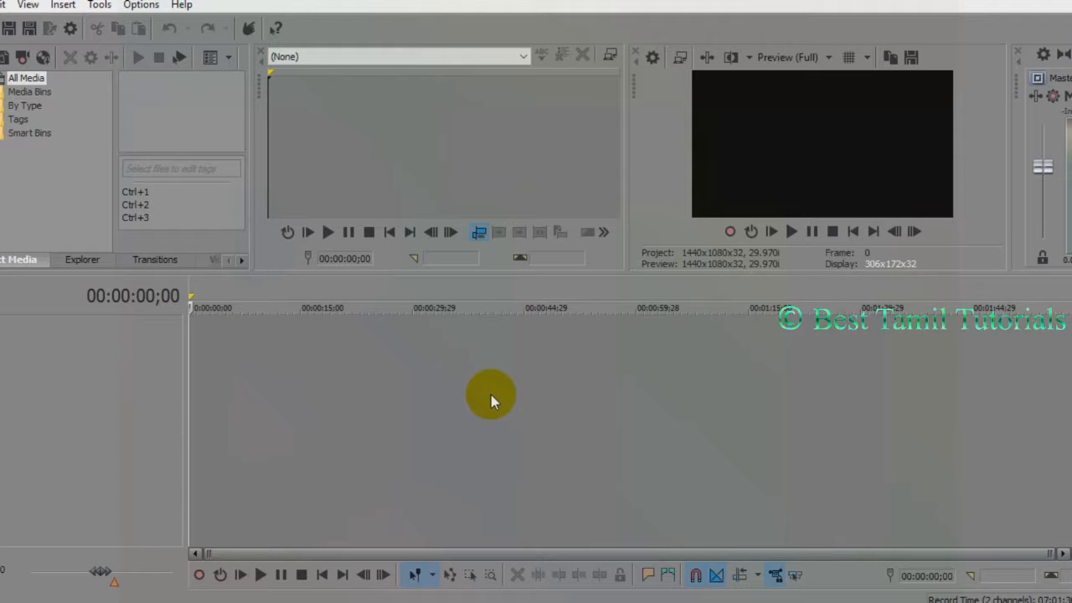